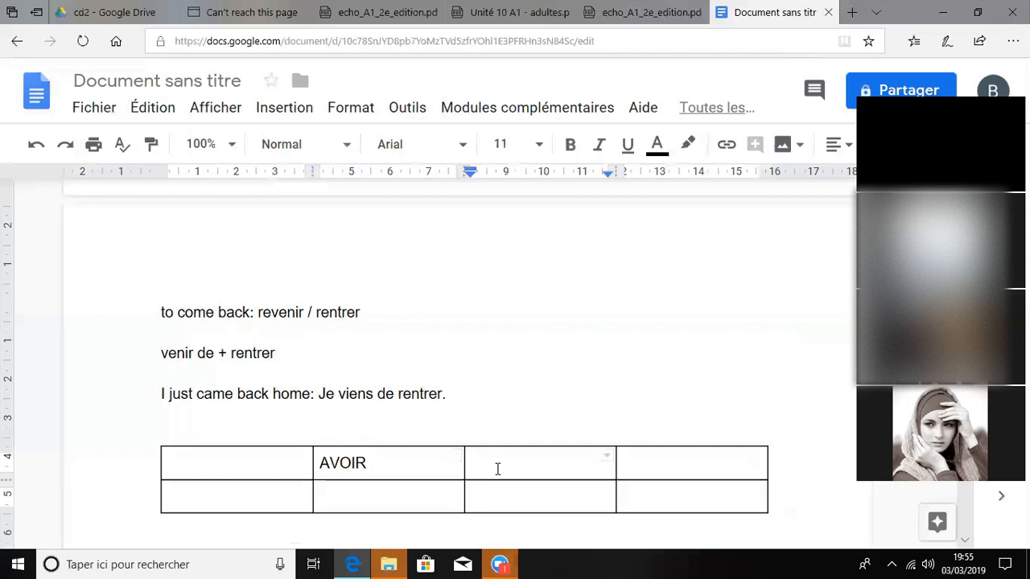
Fill the remaining header cells with ETRE and ALLER, then move to the second row's first cell.
text(ETRE)
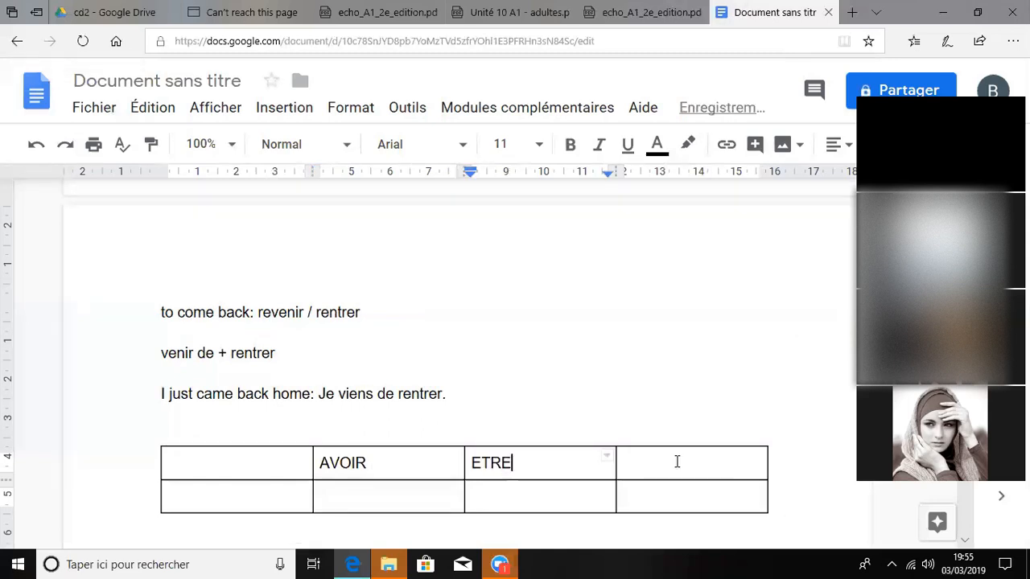
text(ALLER)
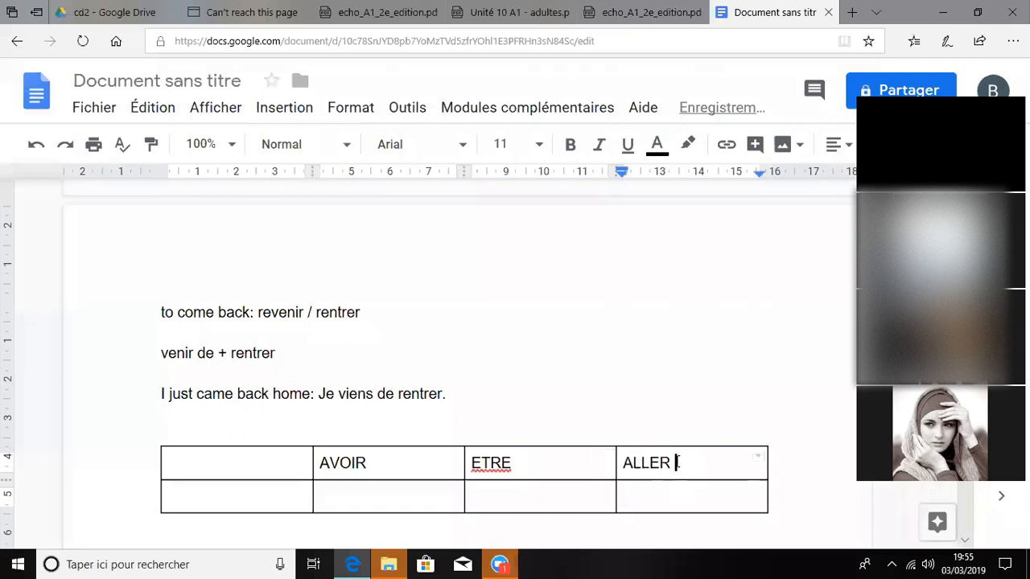
click(236, 496)
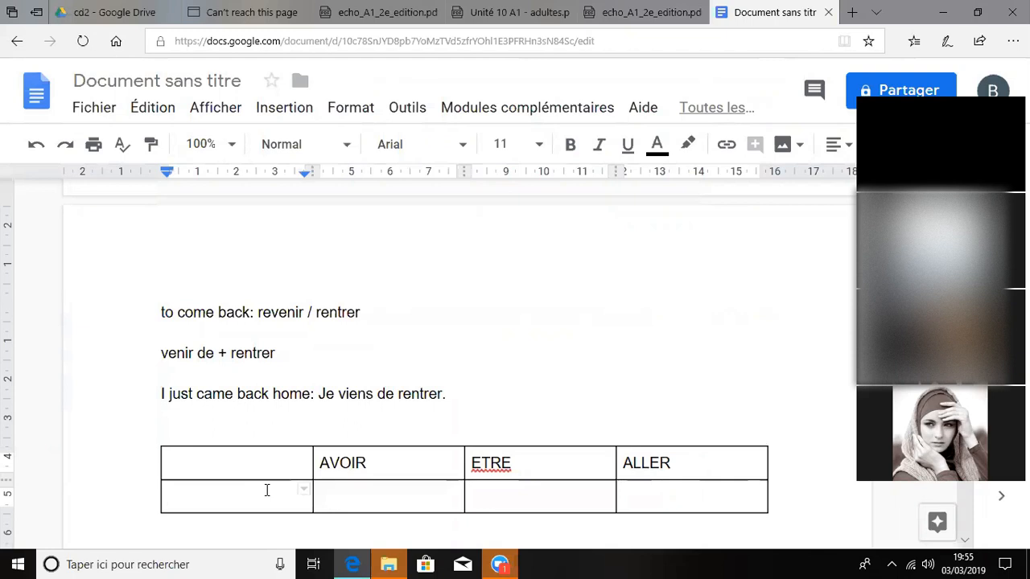
List the pronouns Je, Tu, Il/Elle, Nous, Vous and Ils/Elles in the first column cell.
text(J)
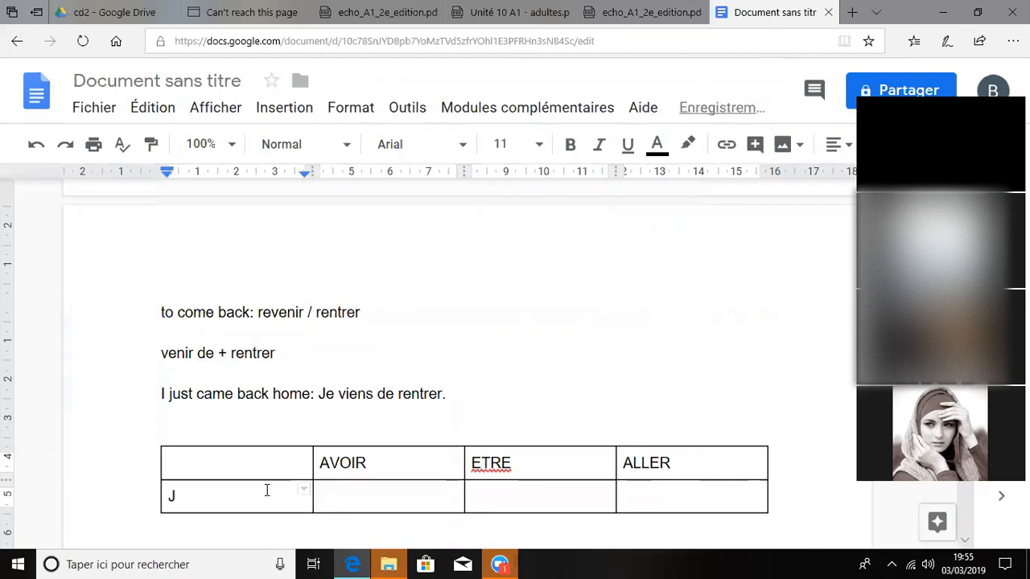
text(e)
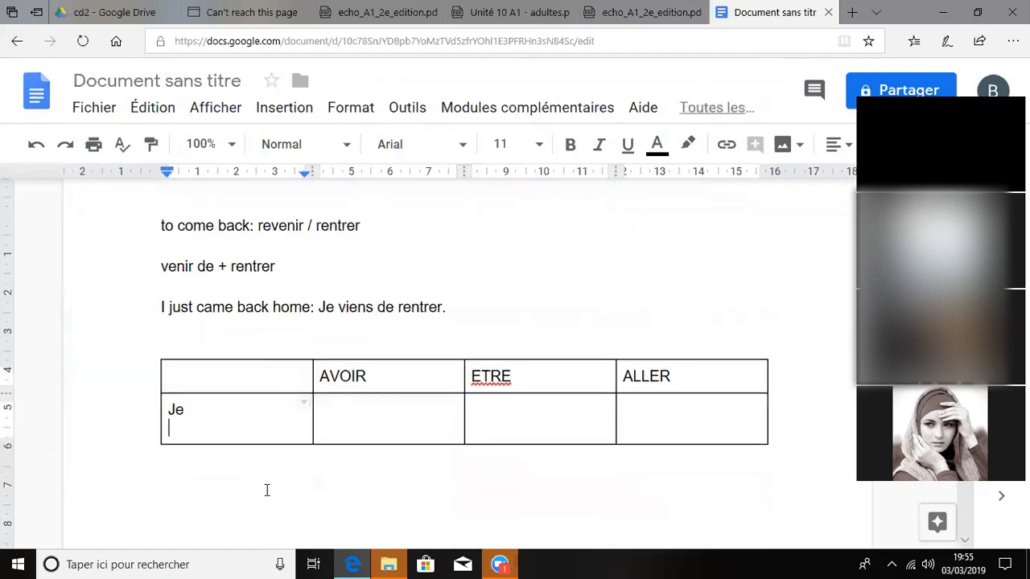
text(Tu)
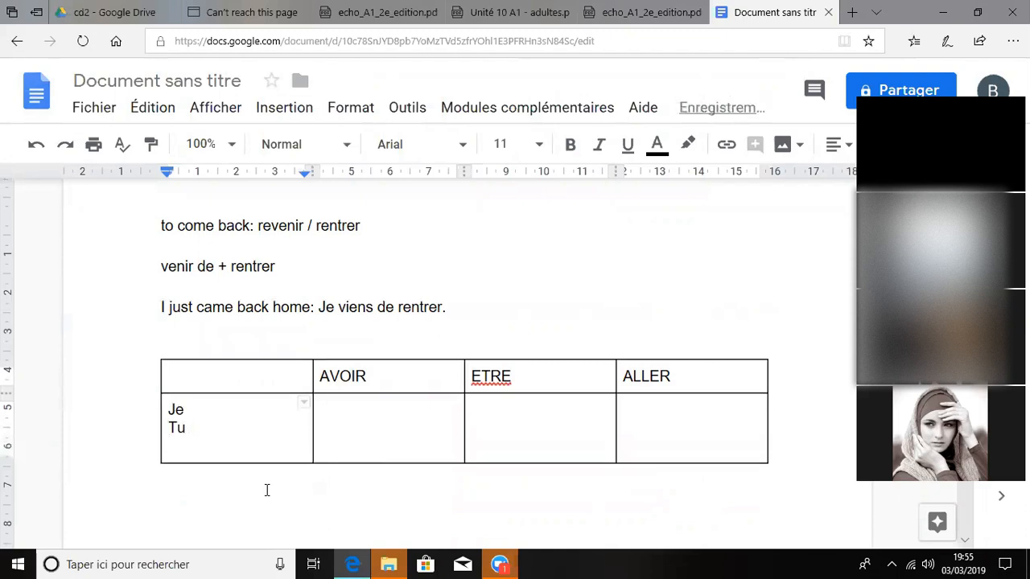
text(Il/E)
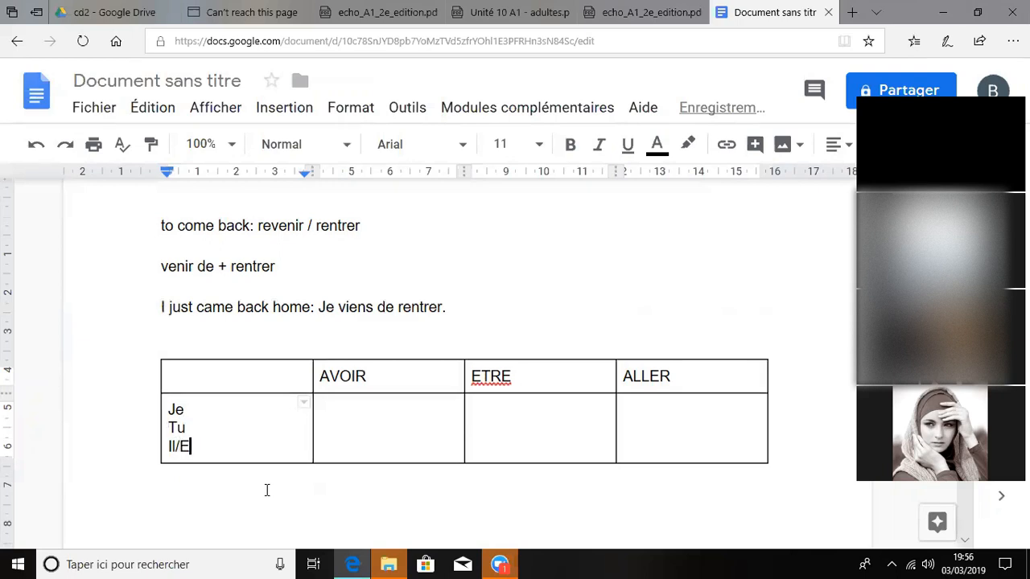
text(lle)
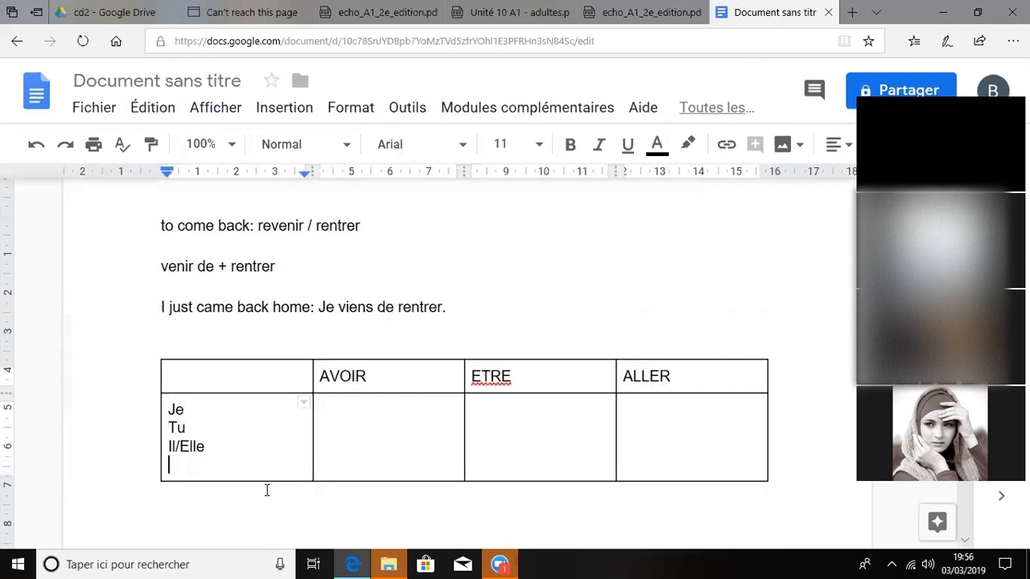
text(N)
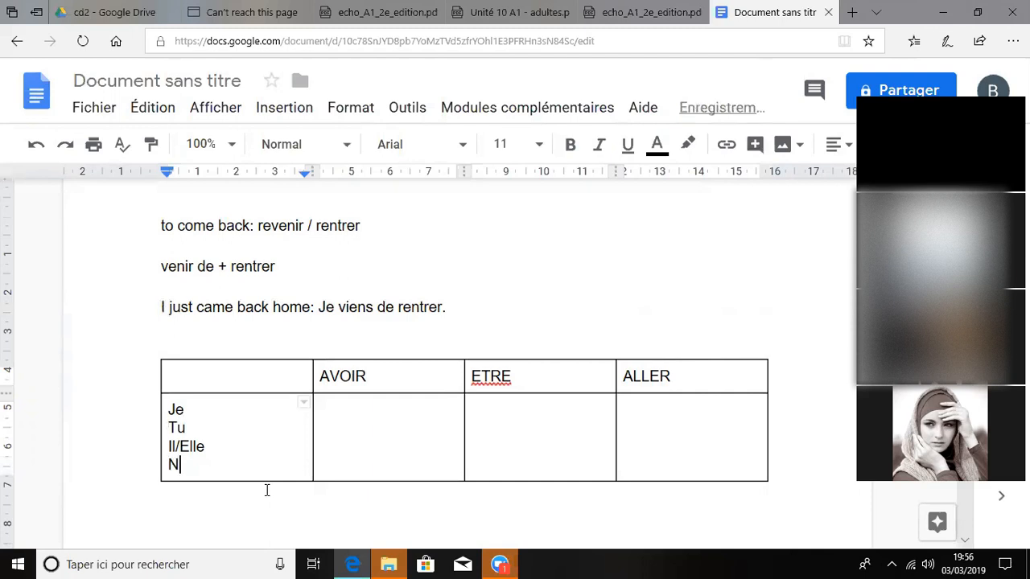
text(ous)
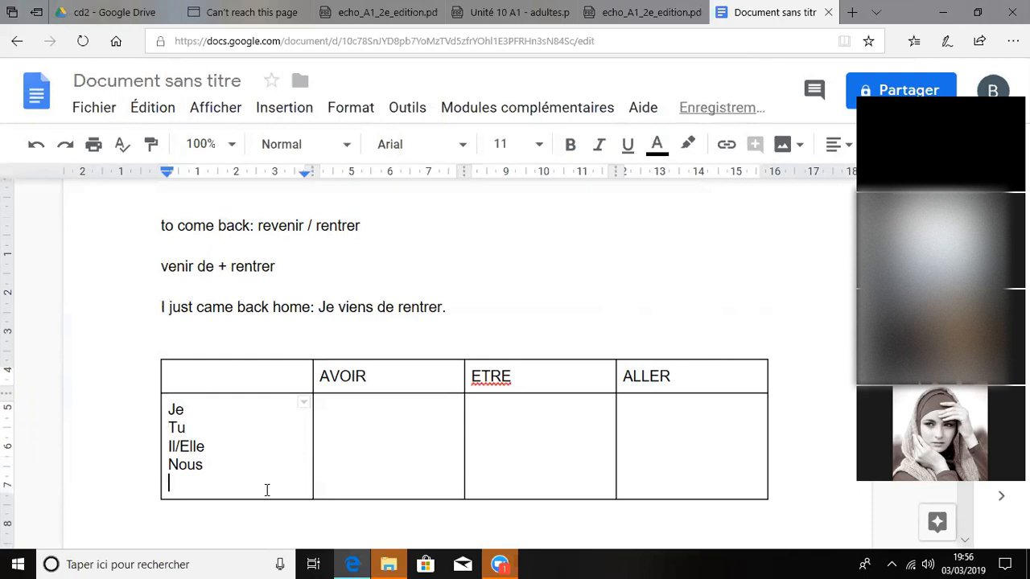
text(Vous)
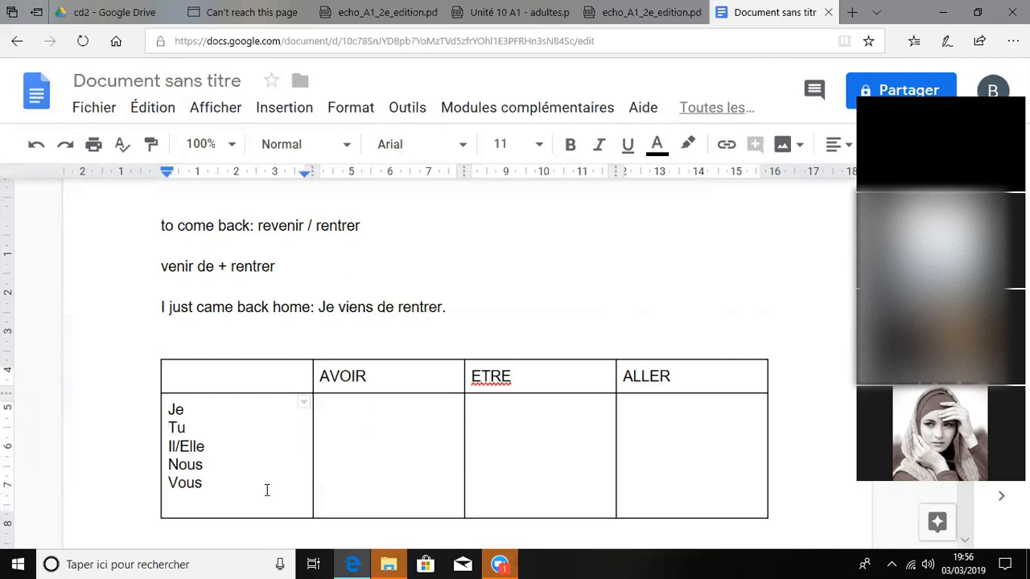
text(Ils/)
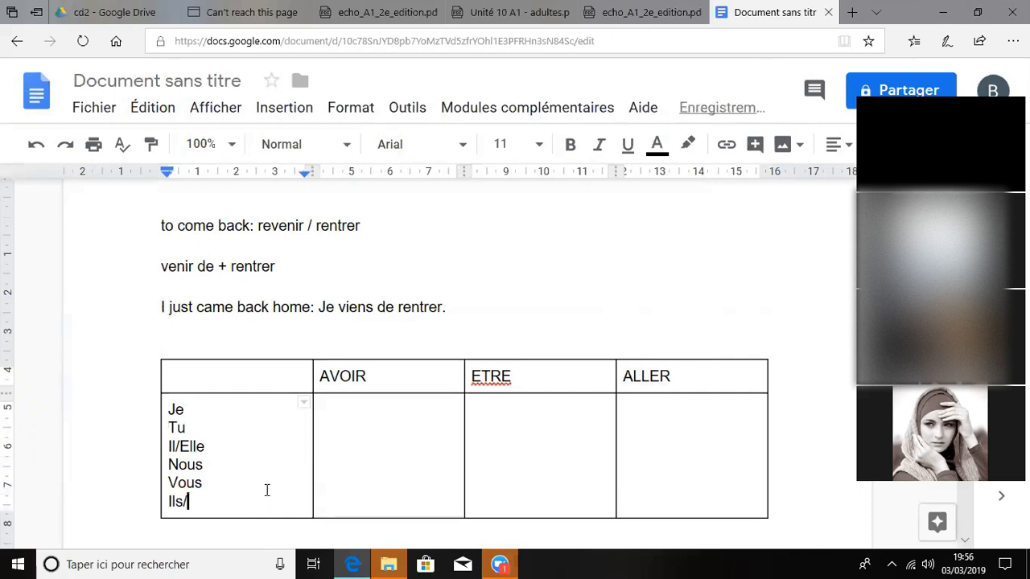
text(Elles)
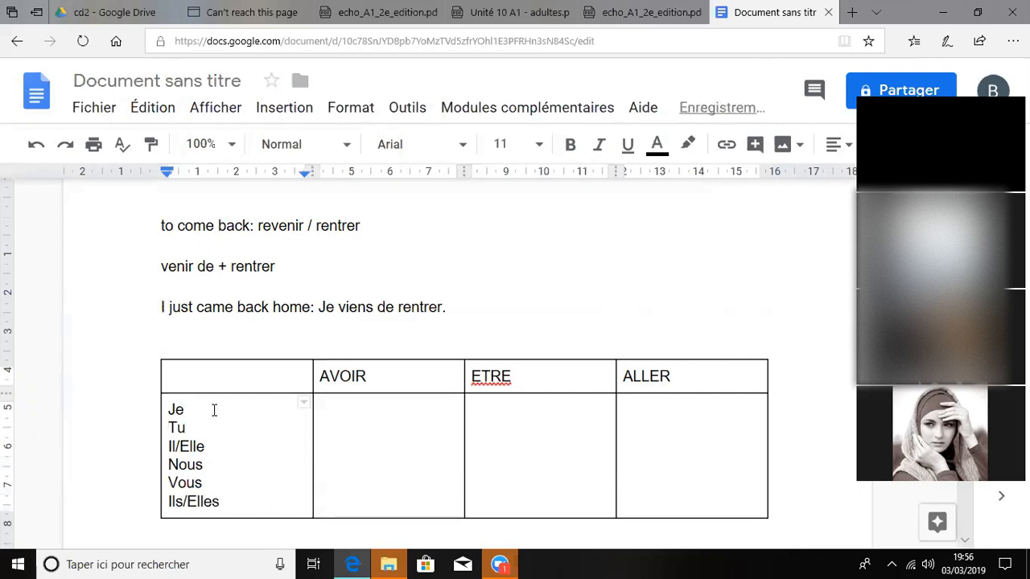
Extend Je to Je/J' and move into the AVOIR cell.
click(185, 410)
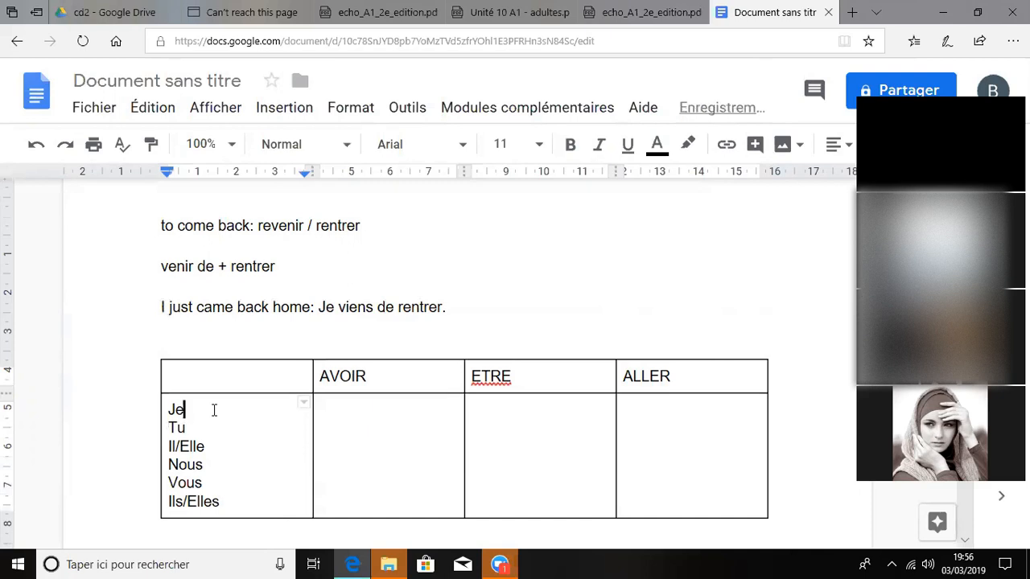
text(/J')
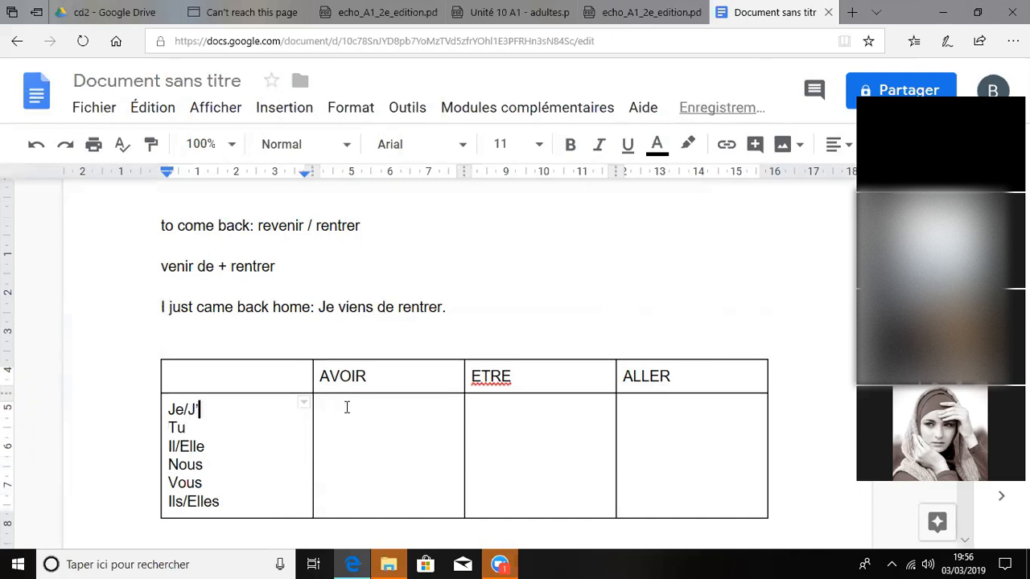
click(346, 408)
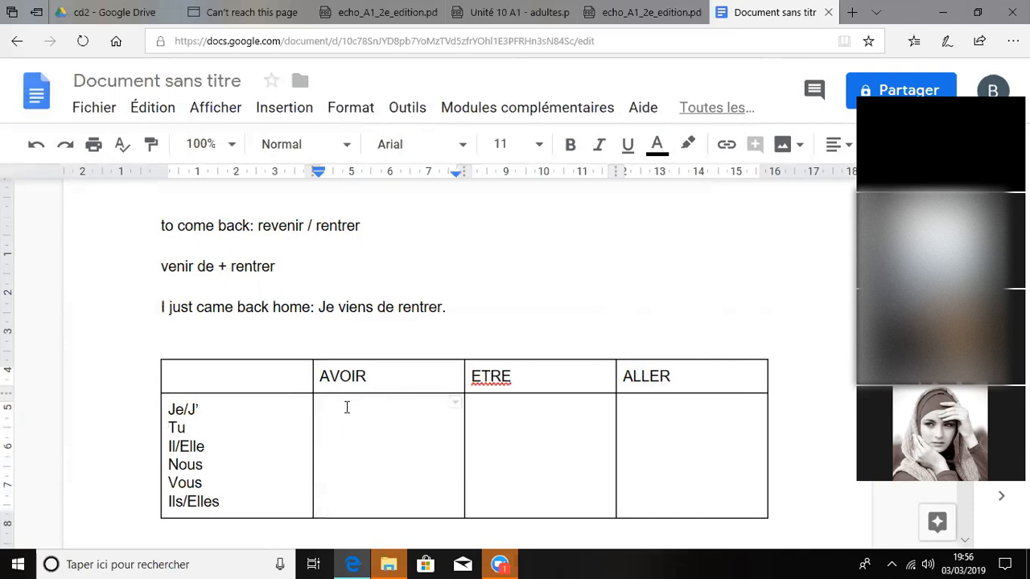
Enter the avoir forms ai, as, a, avons, avez and ont, one per line.
text(ai)
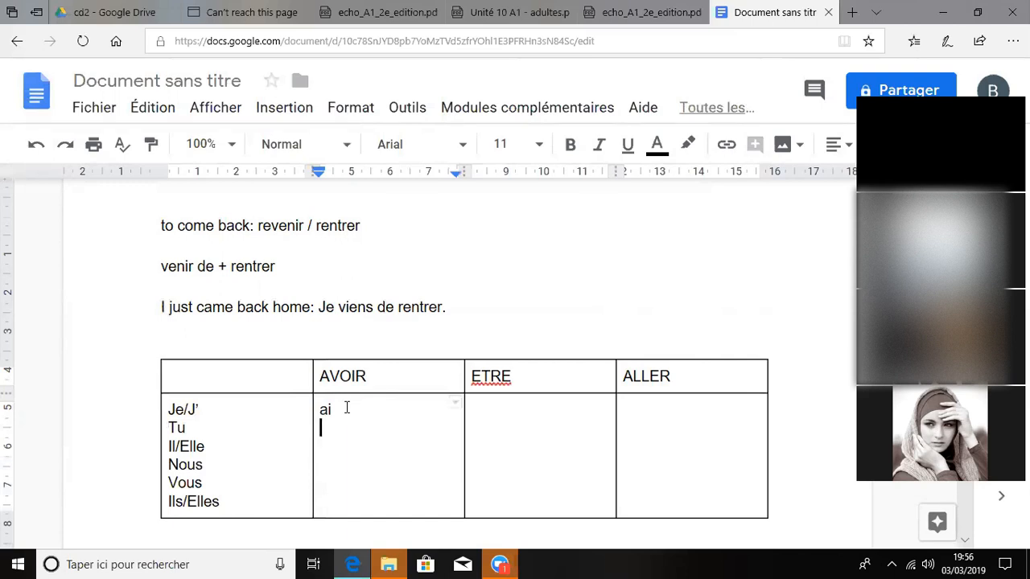
text(as)
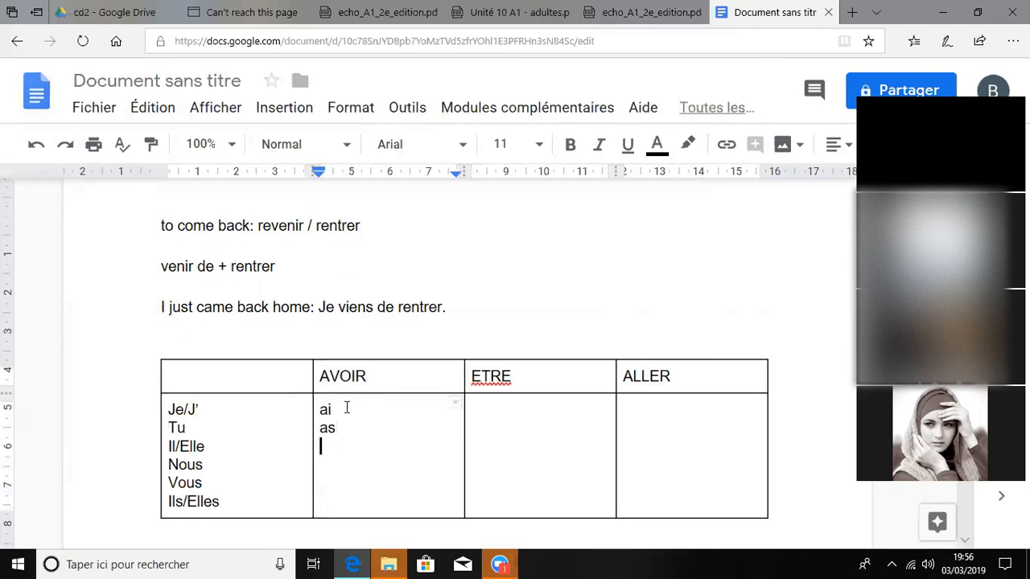
text(a)
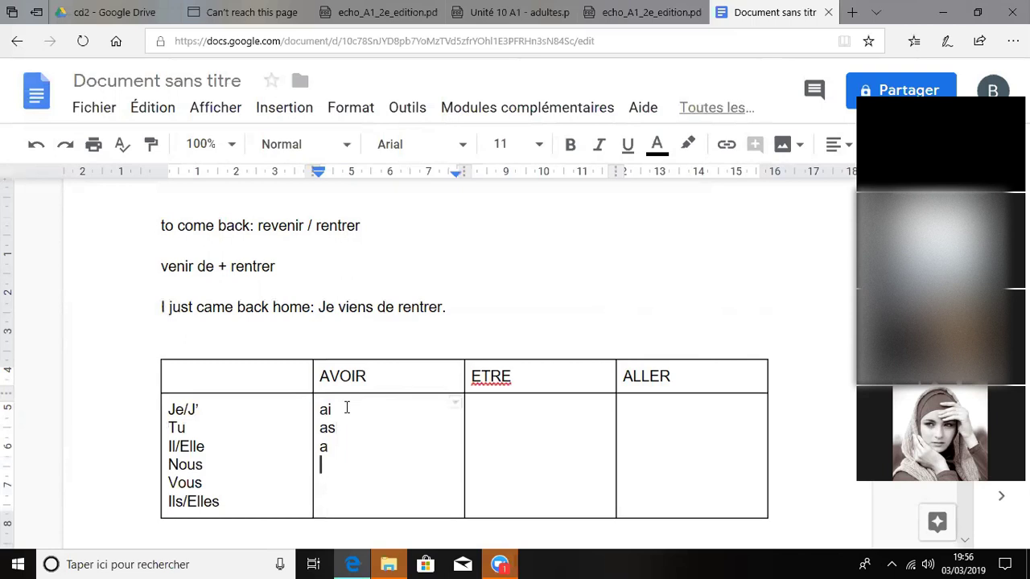
text(avons)
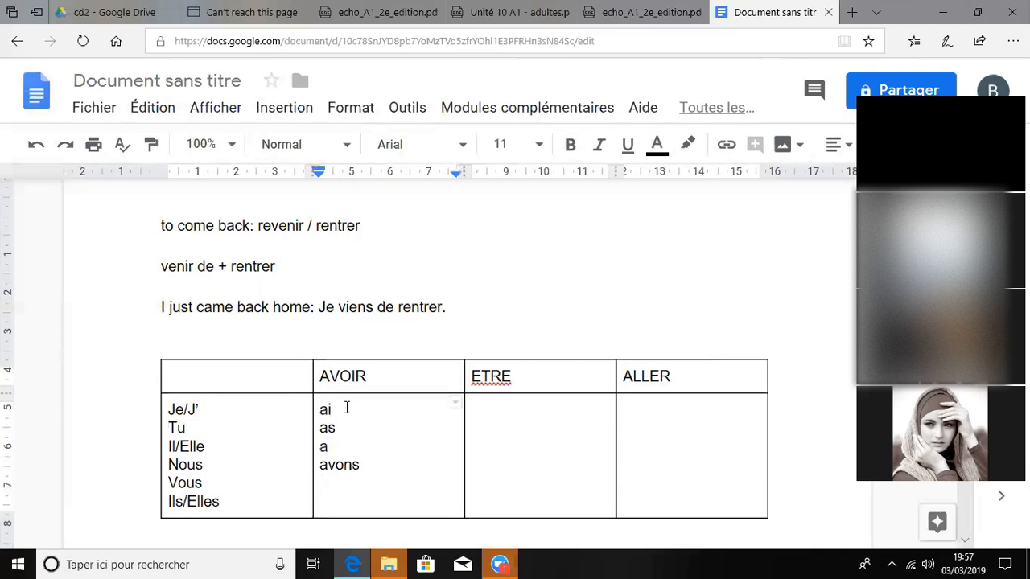
text(avez)
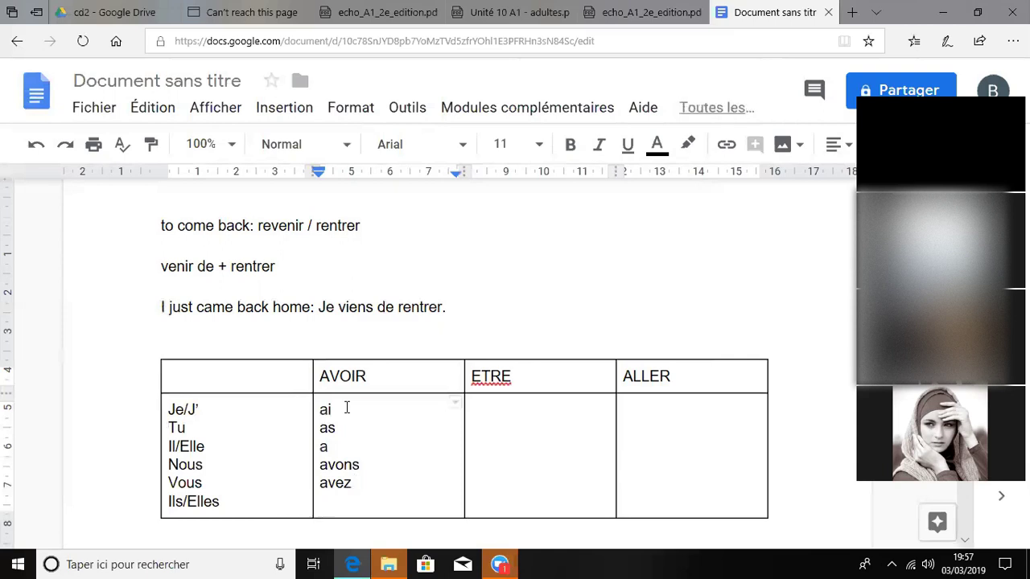
text(on)
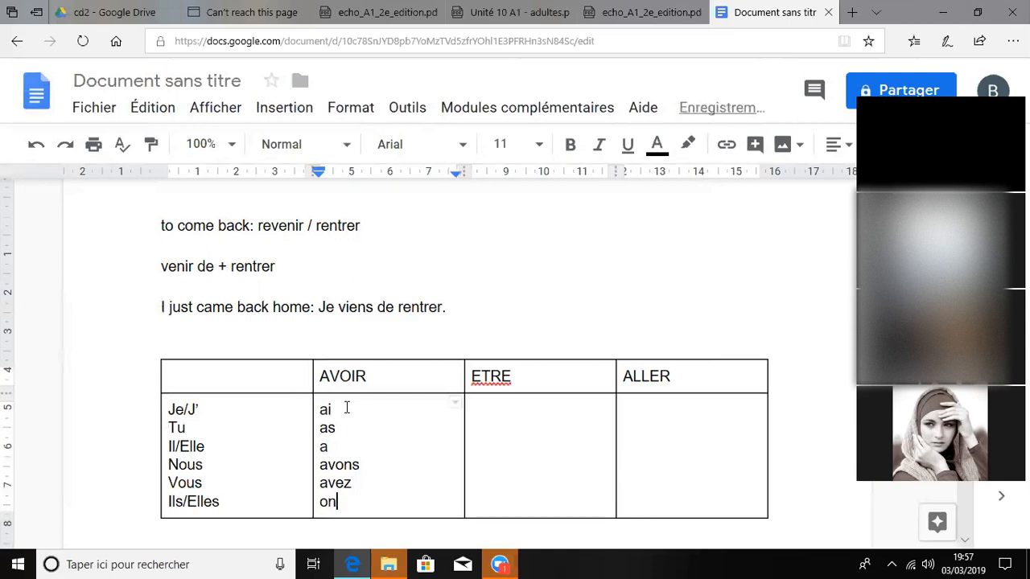
text(t)
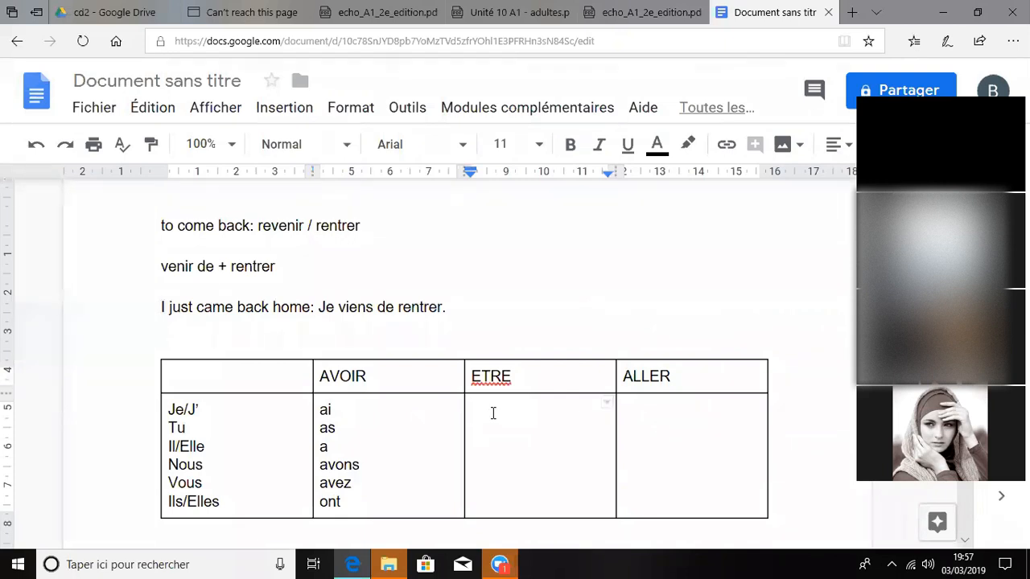
Enter the être forms suis, es, est, sommes, êtes and sont, one per line.
text(suis)
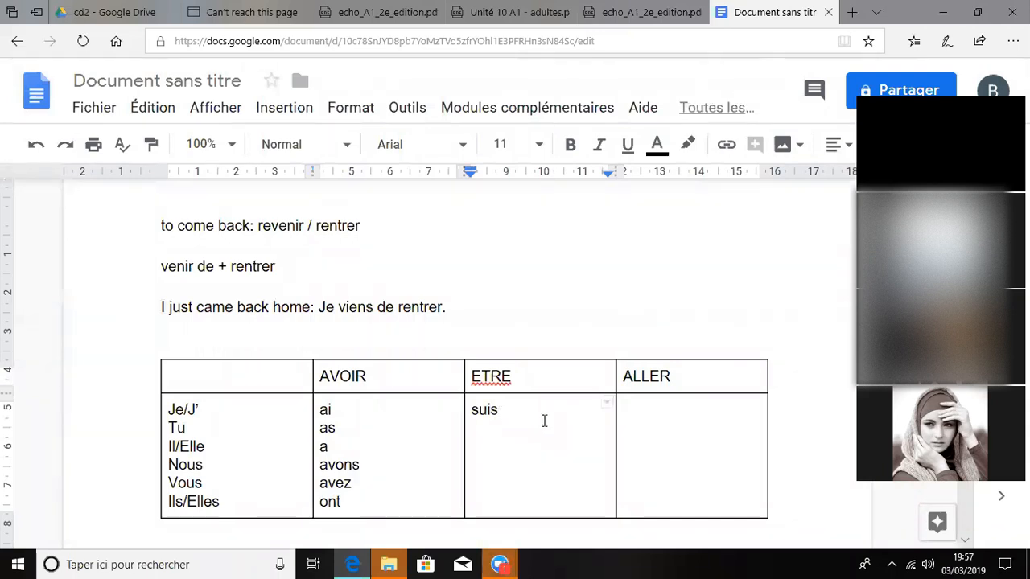
text(es)
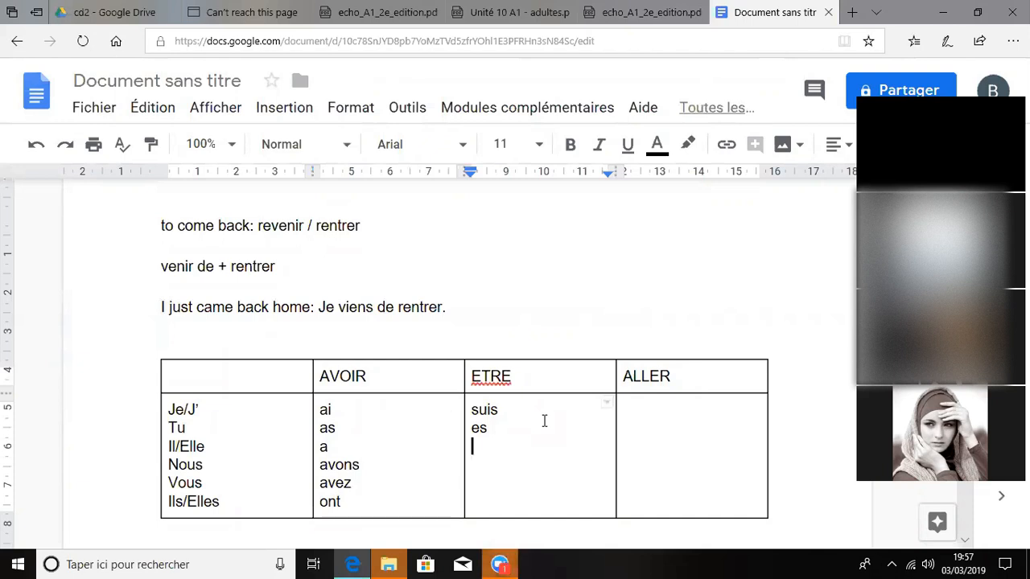
text(est)
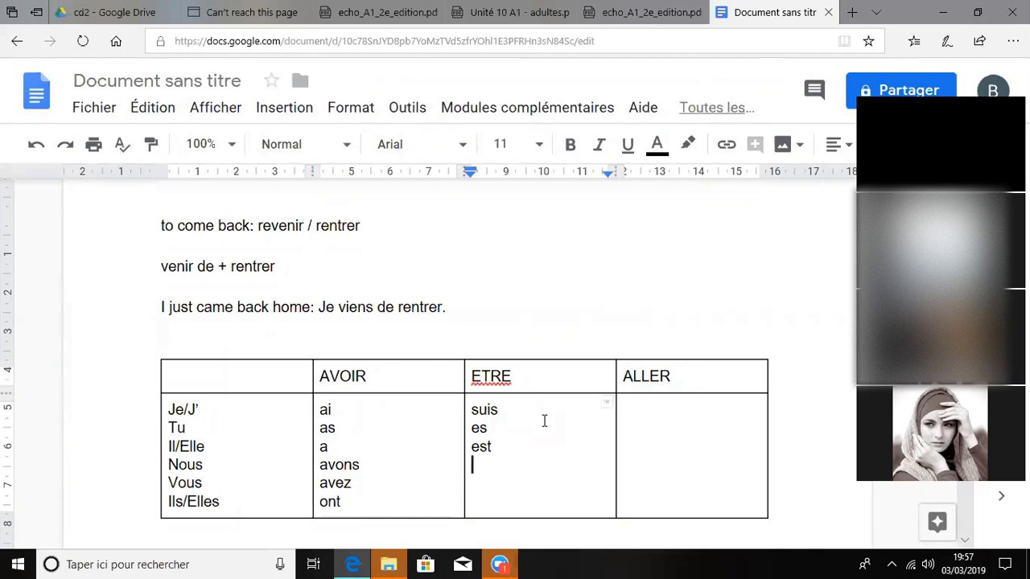
text(somme)
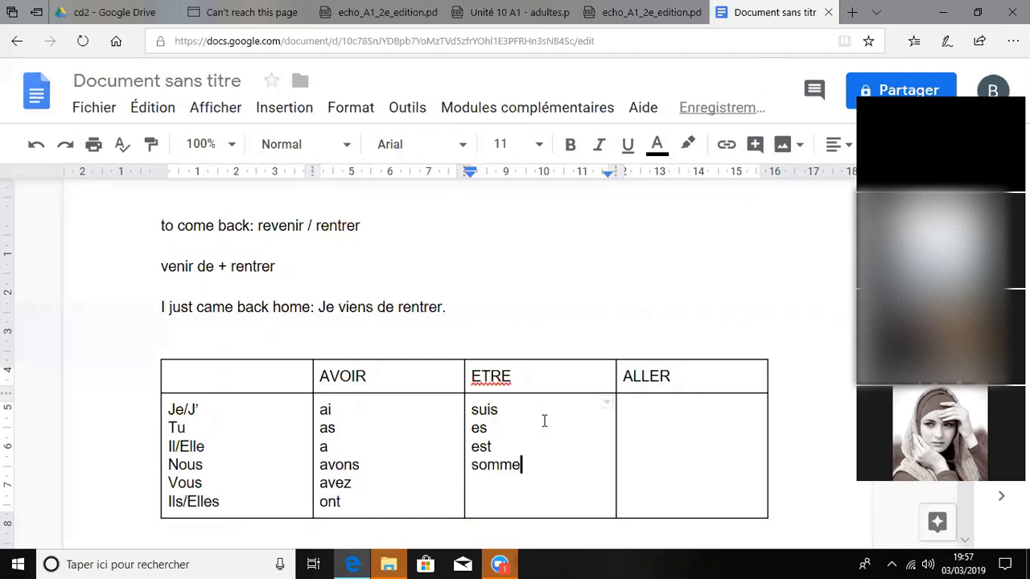
key(enter)
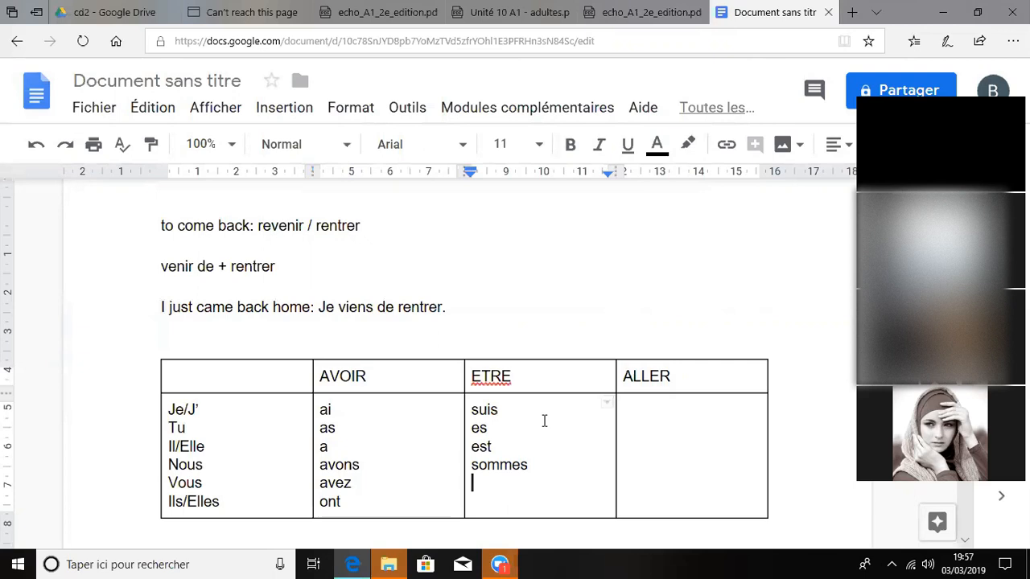
text(êtes)
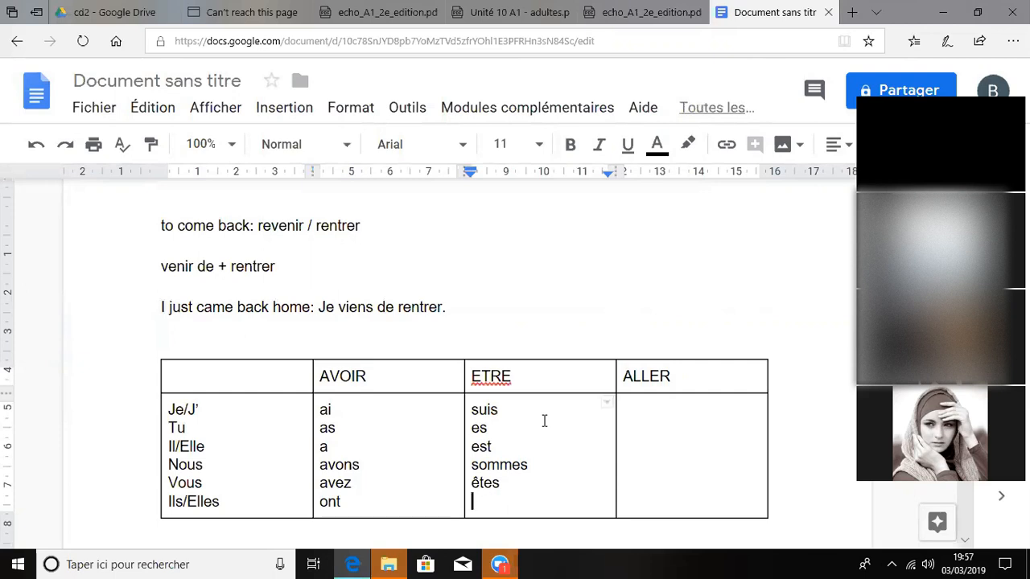
text(sont)
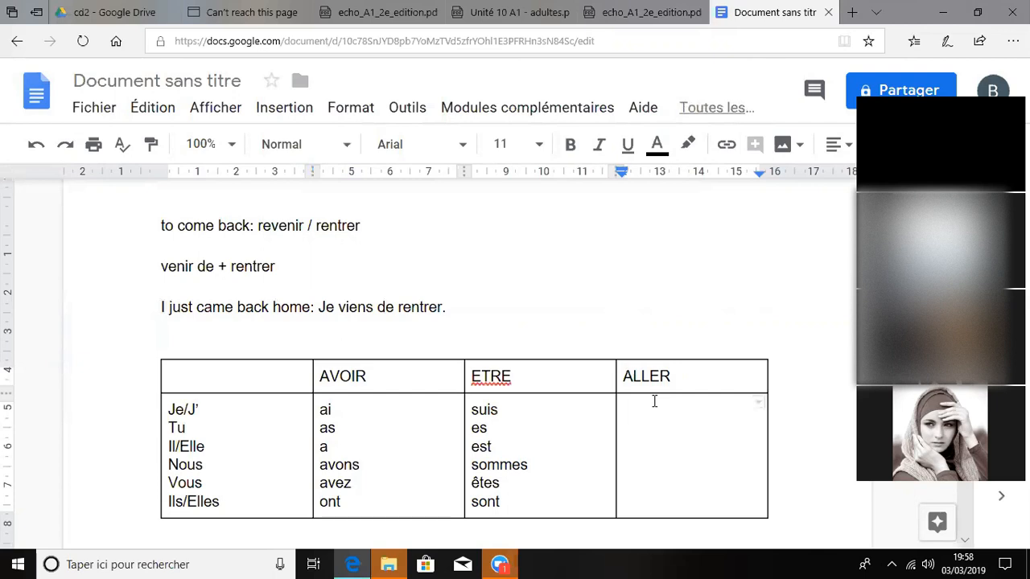
Enter the aller forms vais, vas, va, allons, allez and vont, one per line.
text(vais)
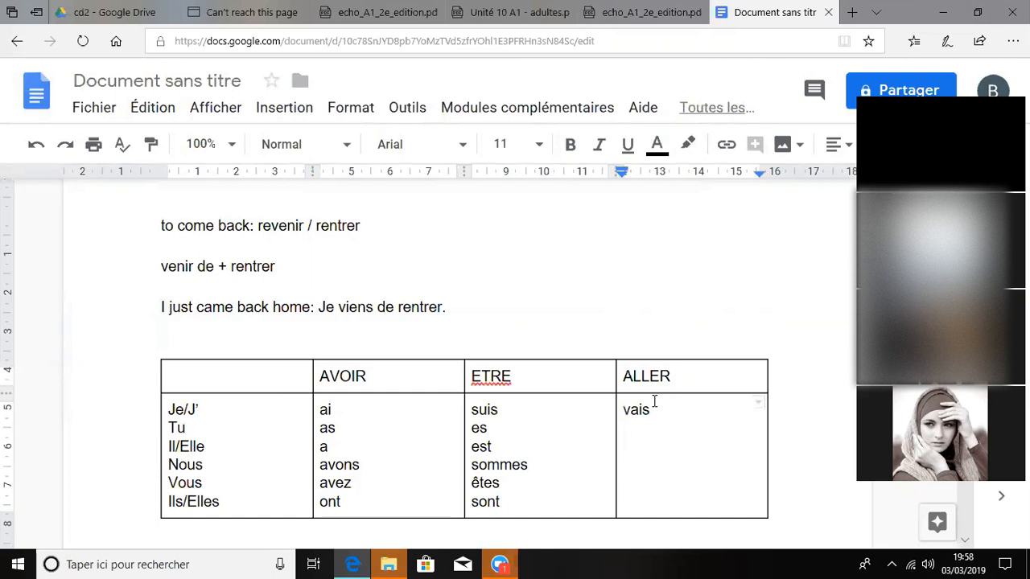
text(v)
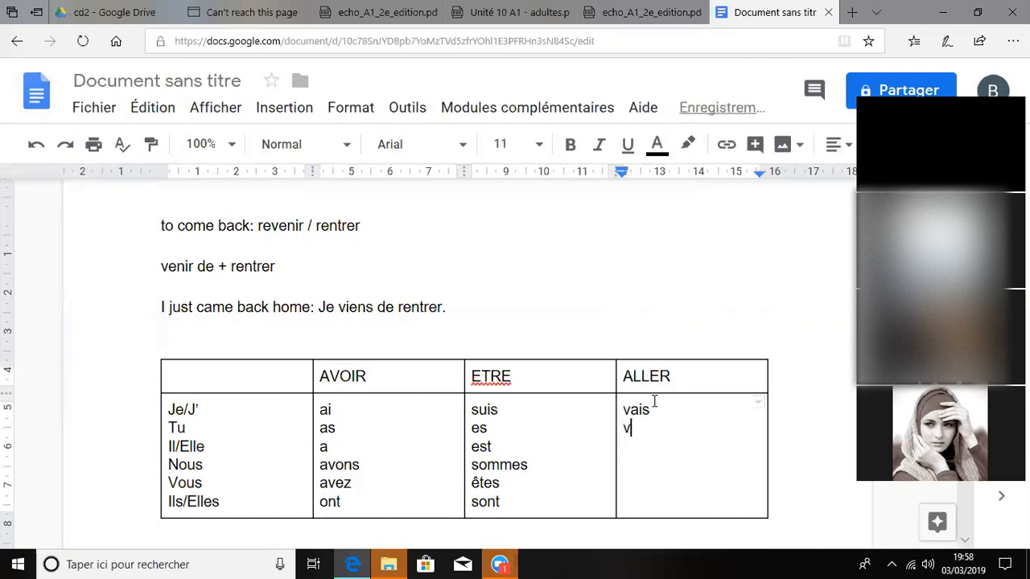
text(as)
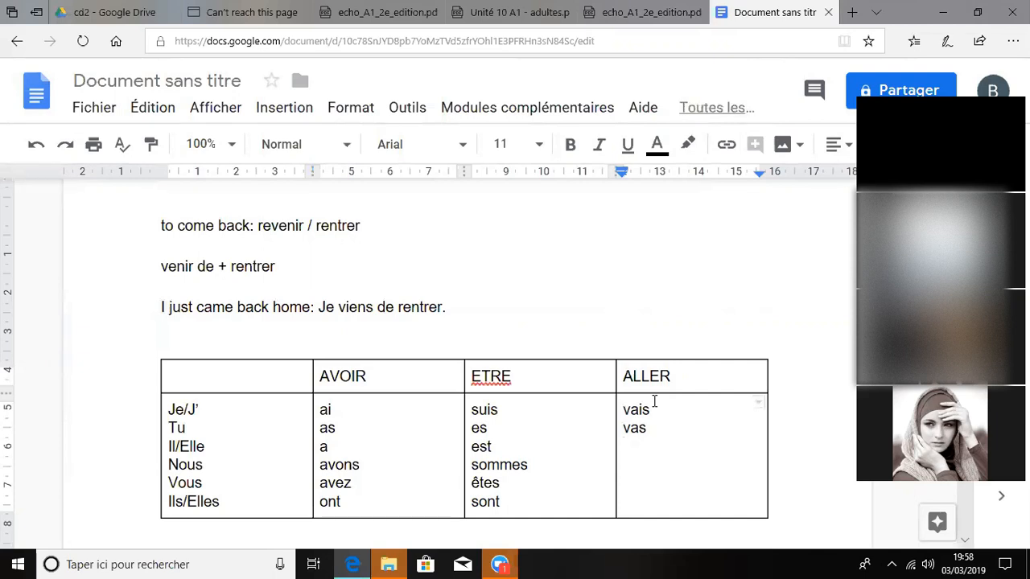
text(va)
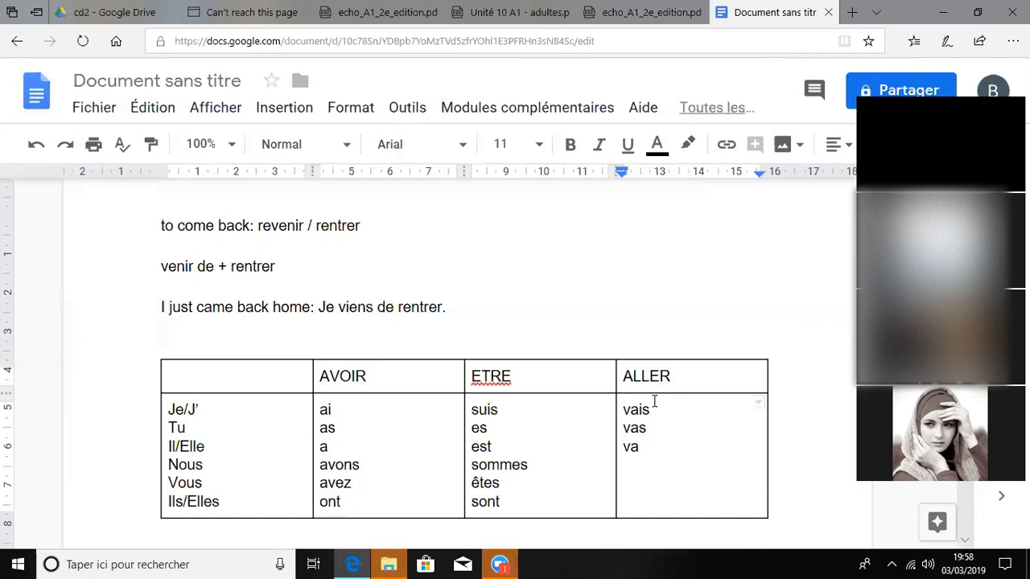
text(allons)
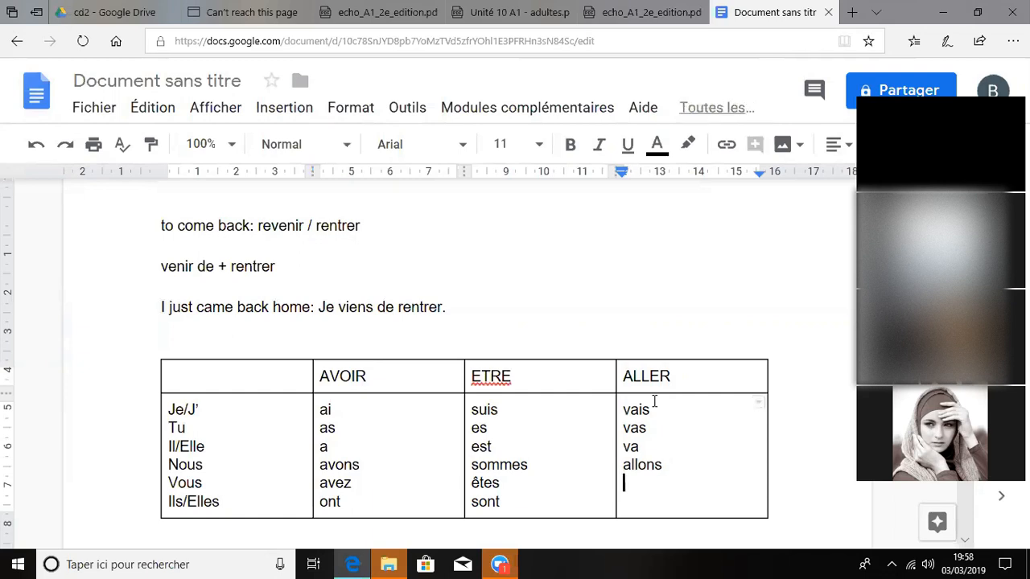
text(allez)
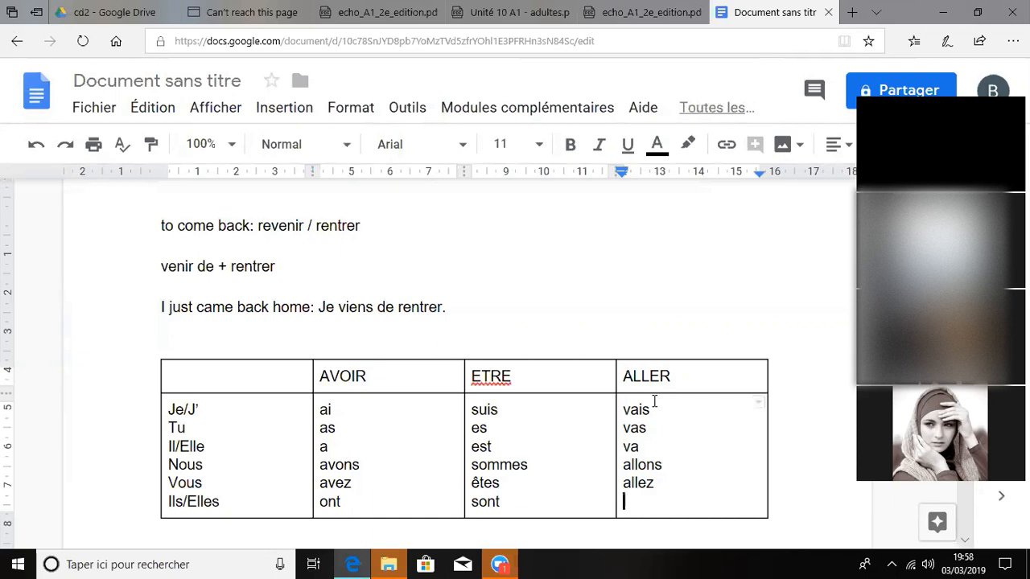
text(vont)
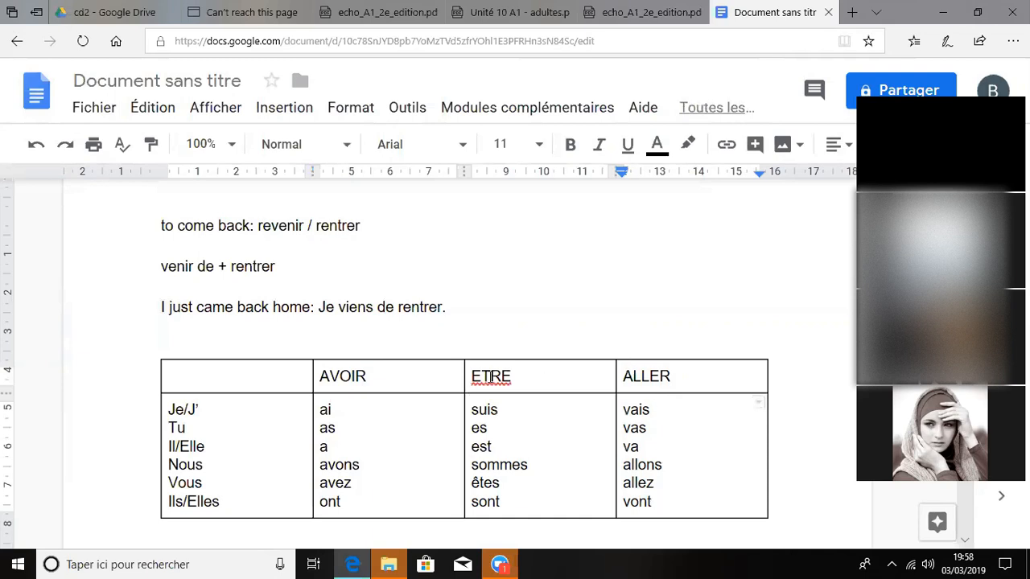
Correct the ETRE header to the accented spelling ÊTRE via the spelling suggestion.
right_click(489, 377)
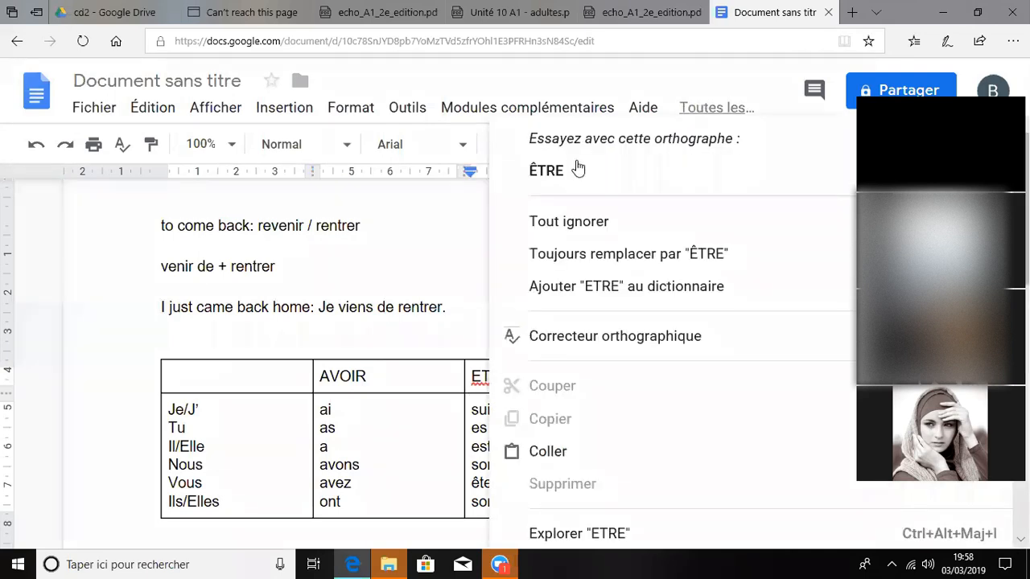
click(547, 170)
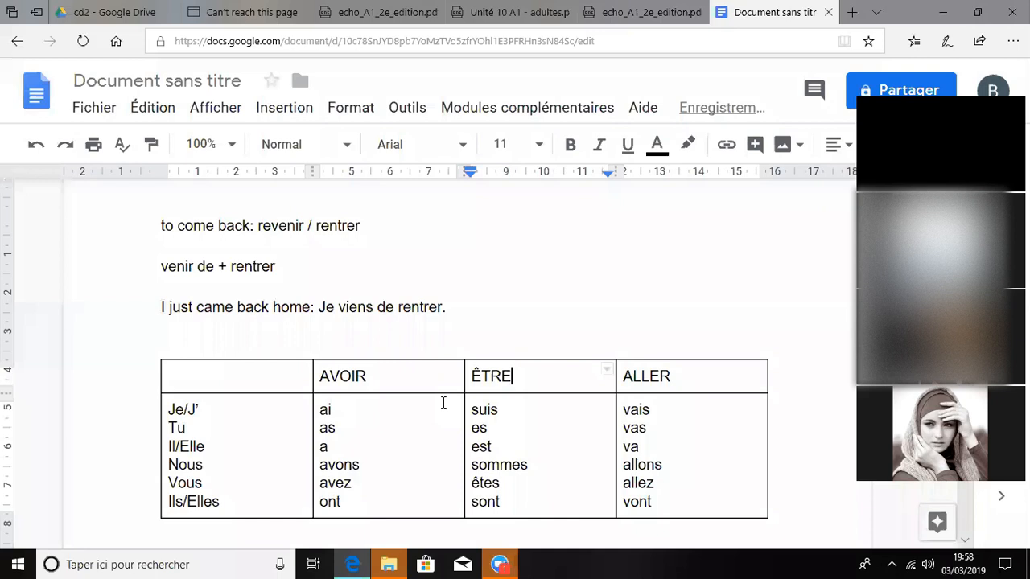